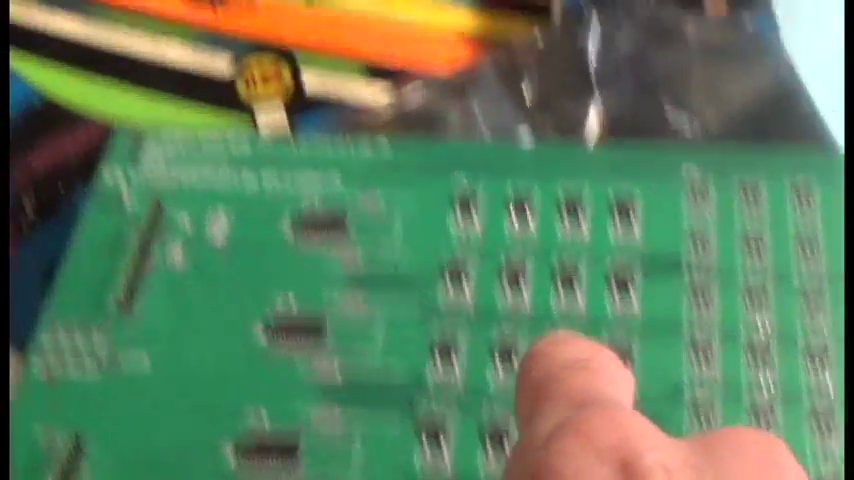
mouse_move(428, 240)
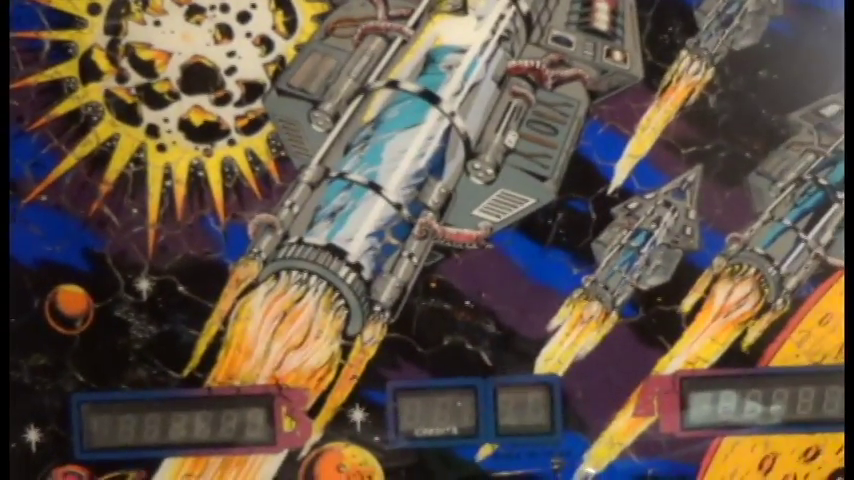